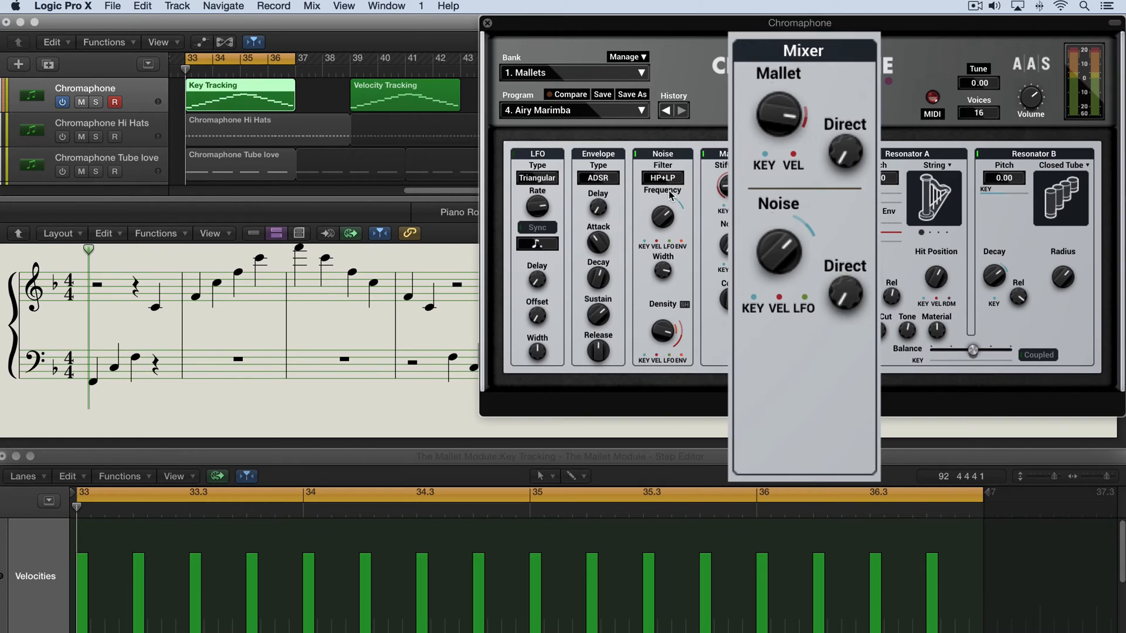
{"action": "mouse_move", "coordinate": [780, 114]}
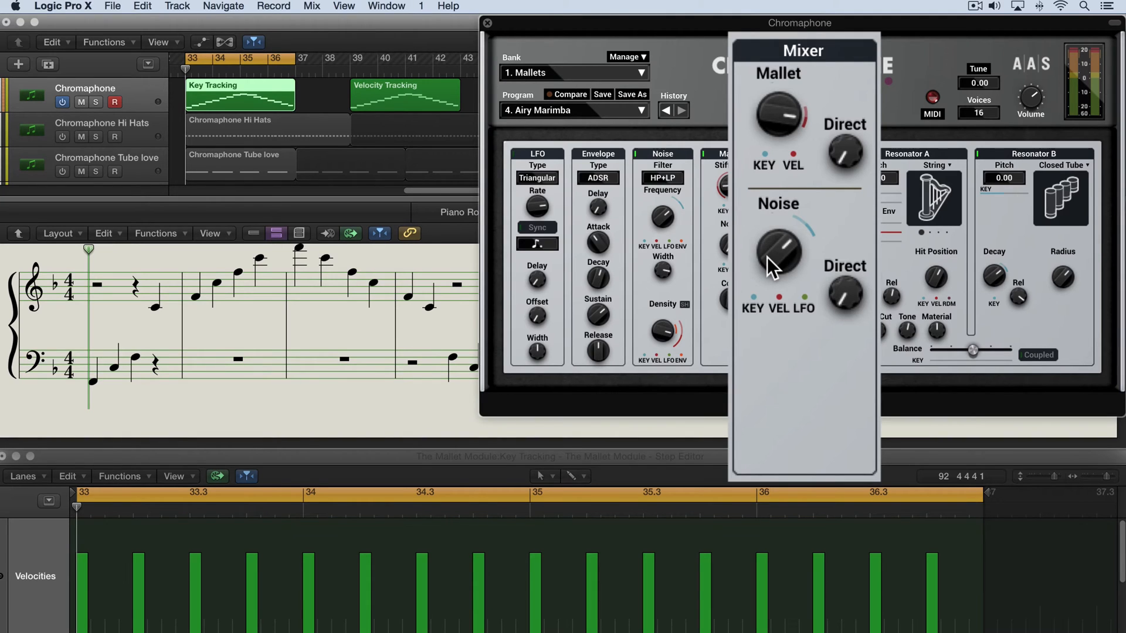
{"action": "mouse_move", "coordinate": [846, 162]}
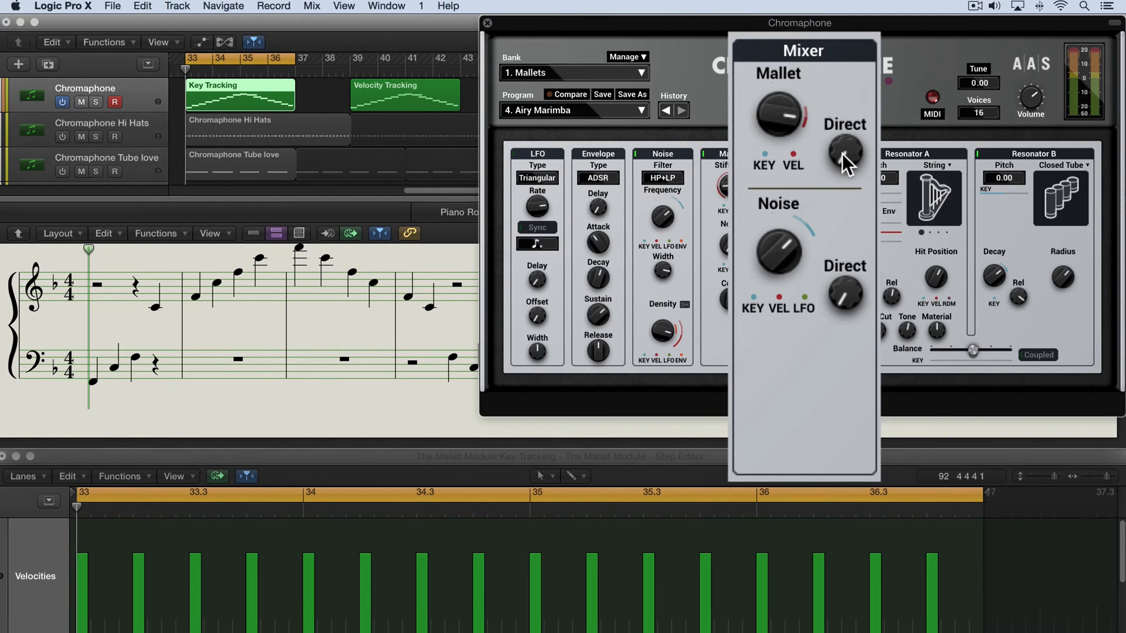
{"action": "mouse_move", "coordinate": [850, 302]}
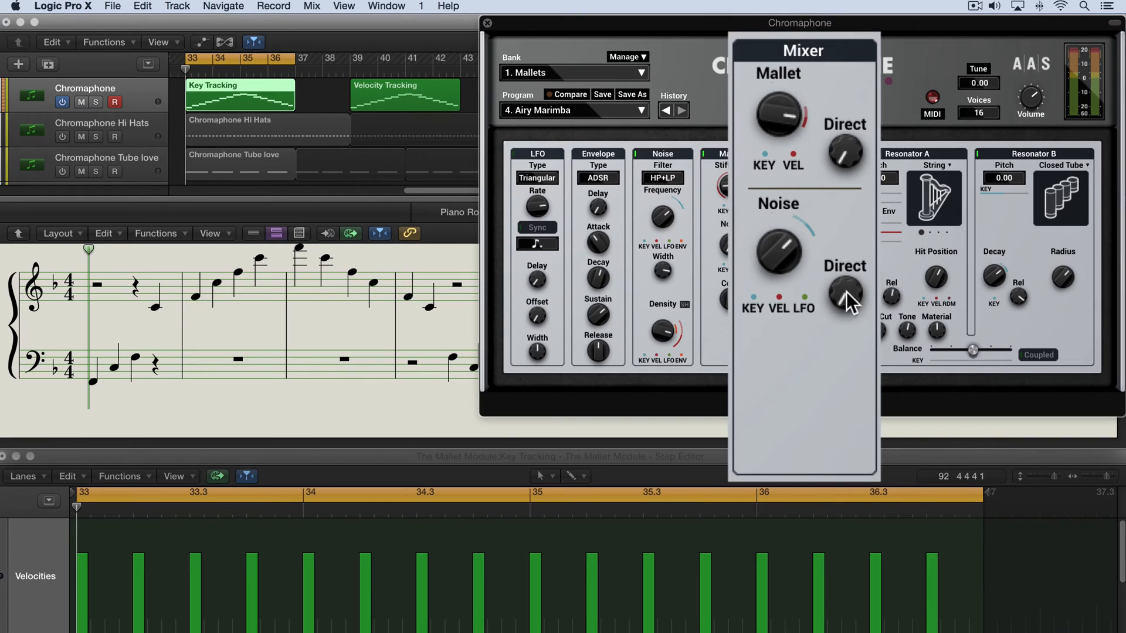
{"action": "mouse_move", "coordinate": [841, 332]}
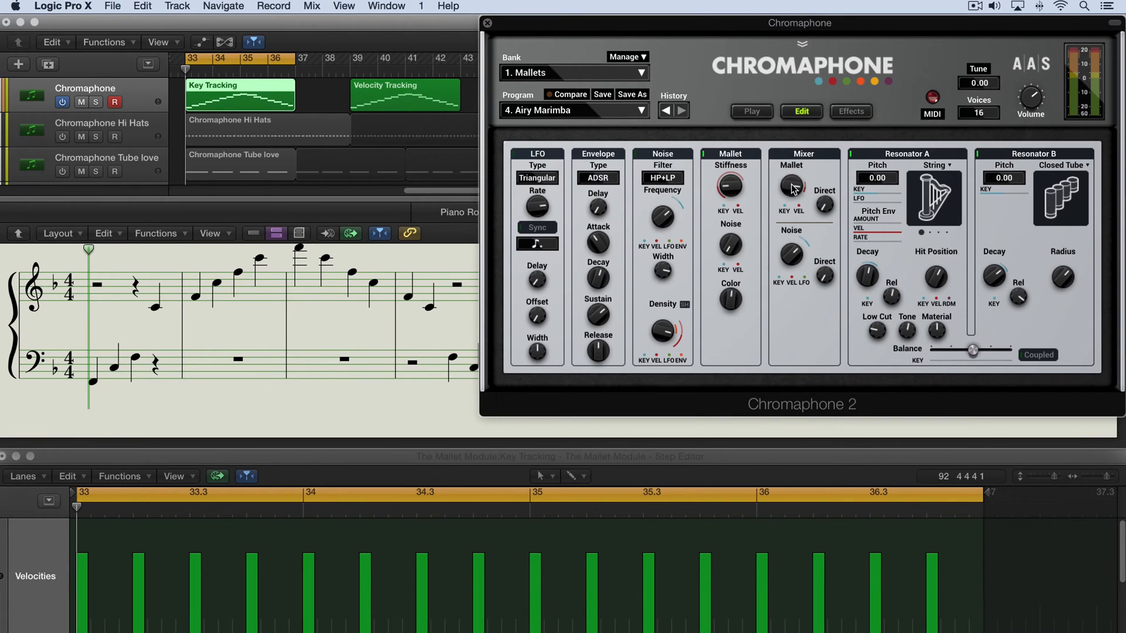
{"action": "mouse_move", "coordinate": [898, 231]}
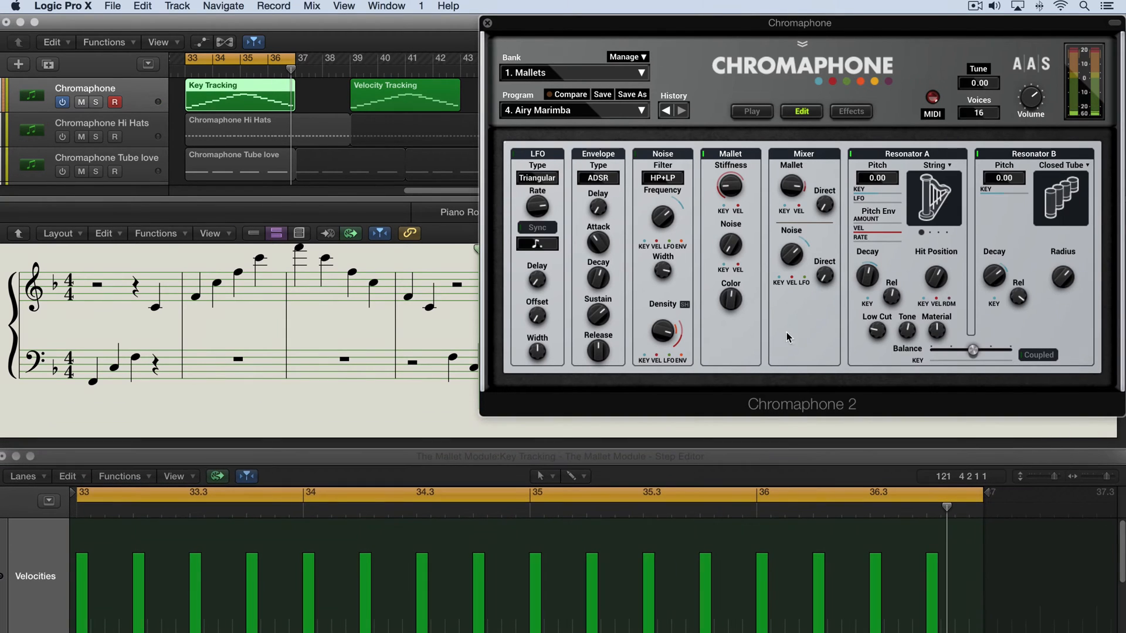
{"action": "mouse_move", "coordinate": [791, 178]}
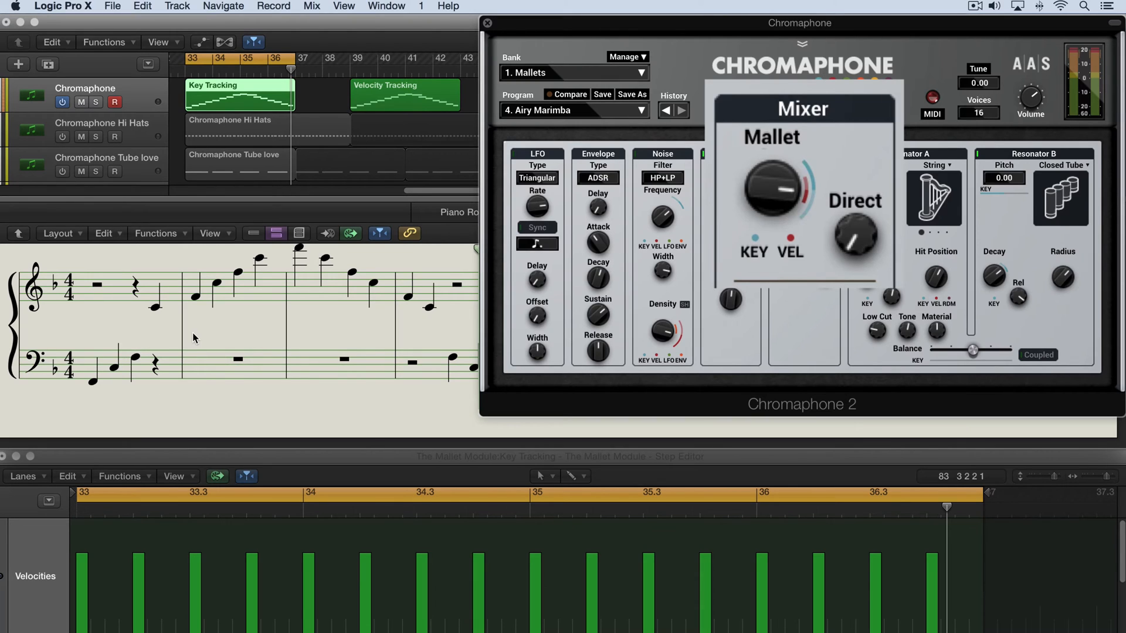
{"action": "mouse_move", "coordinate": [222, 322]}
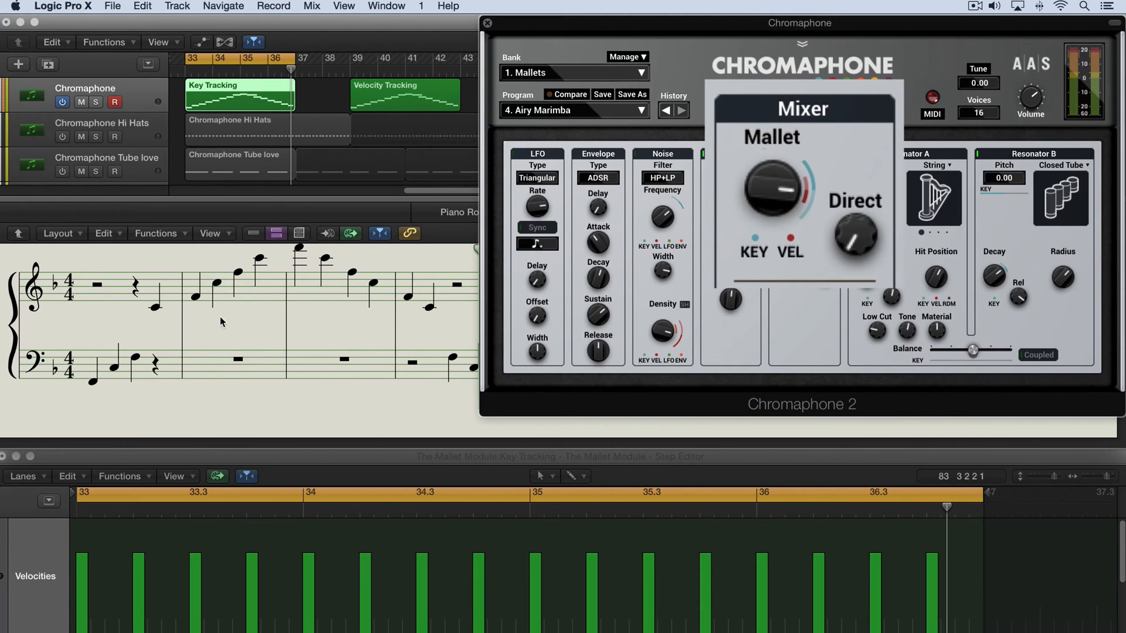
{"action": "mouse_move", "coordinate": [280, 261]}
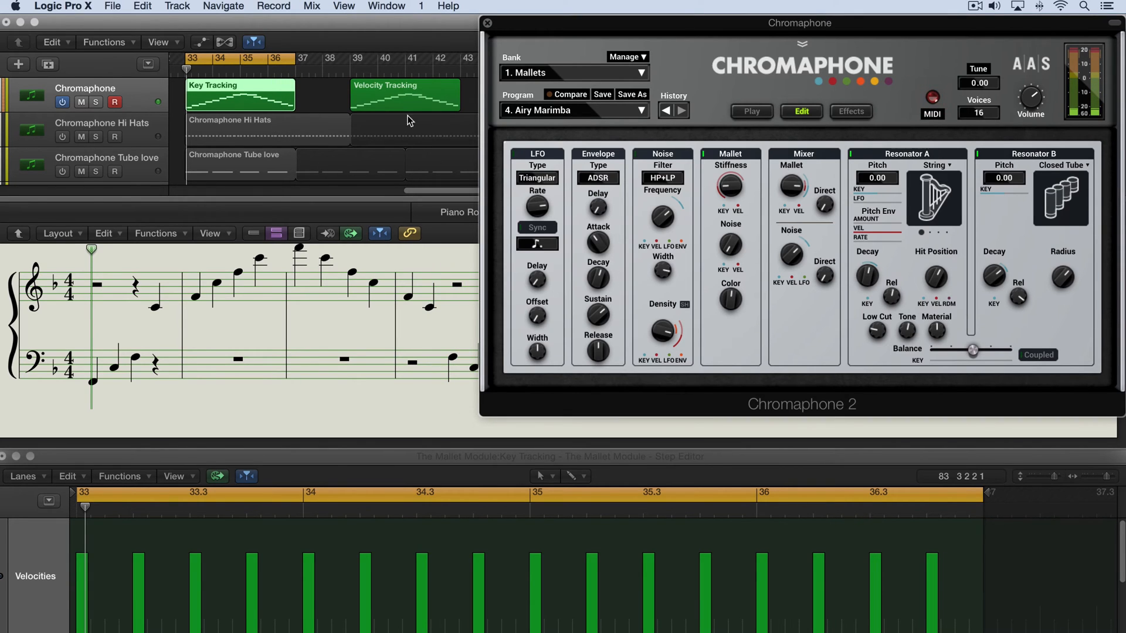
Select the Velocity Tracking region and play its rising velocities into Chromaphone's Mallet level.
{"action": "left_click", "coordinate": [405, 95]}
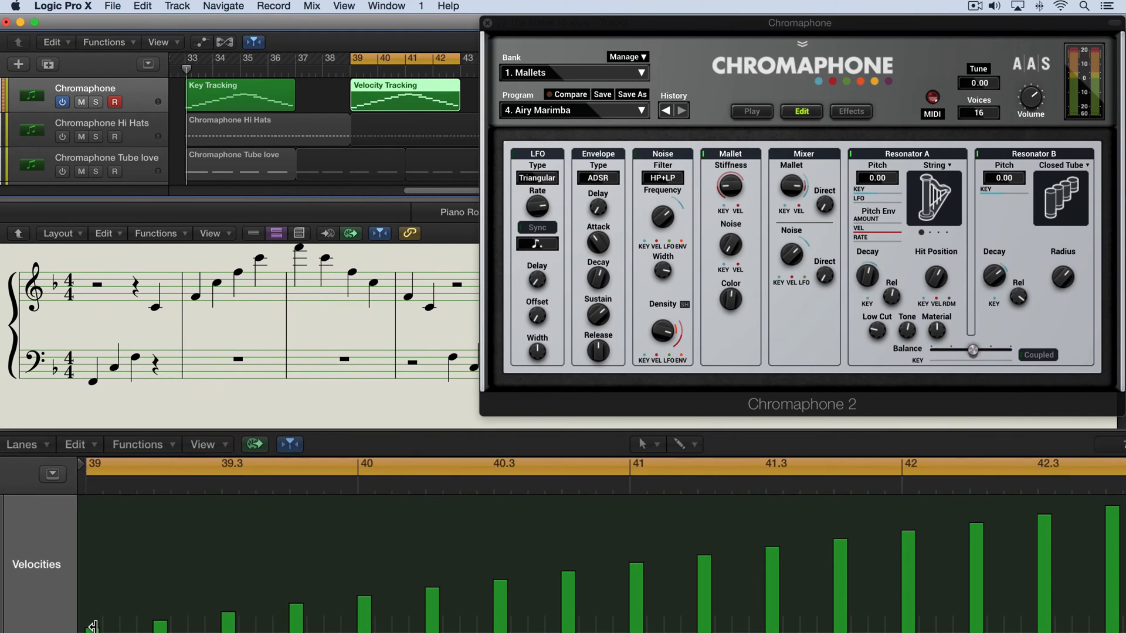
{"action": "mouse_move", "coordinate": [784, 350]}
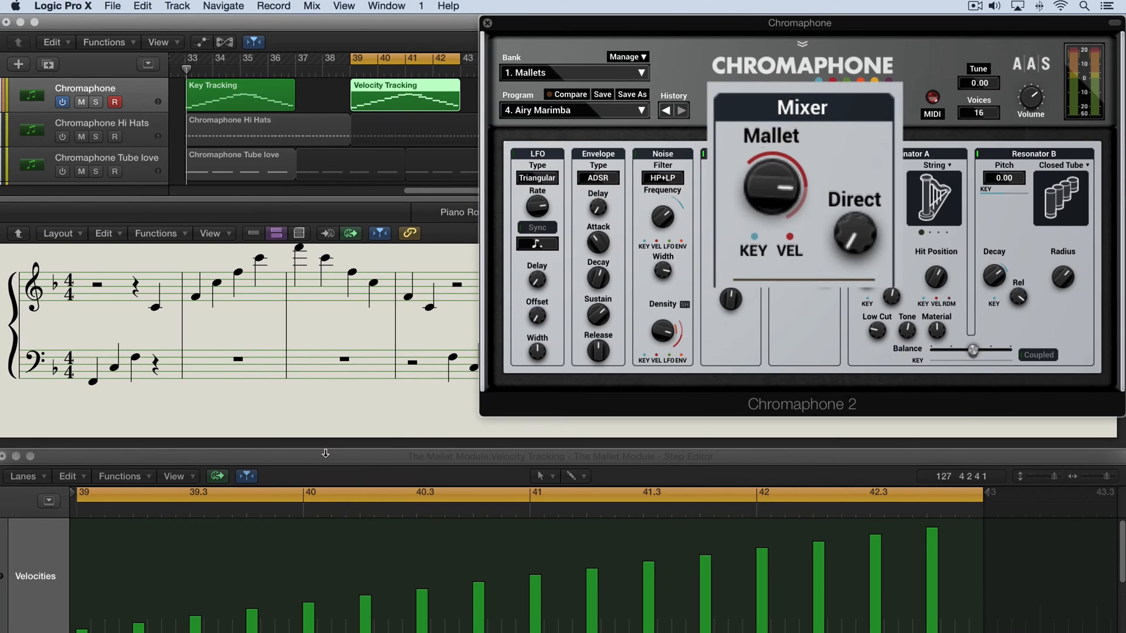
{"action": "mouse_move", "coordinate": [563, 446]}
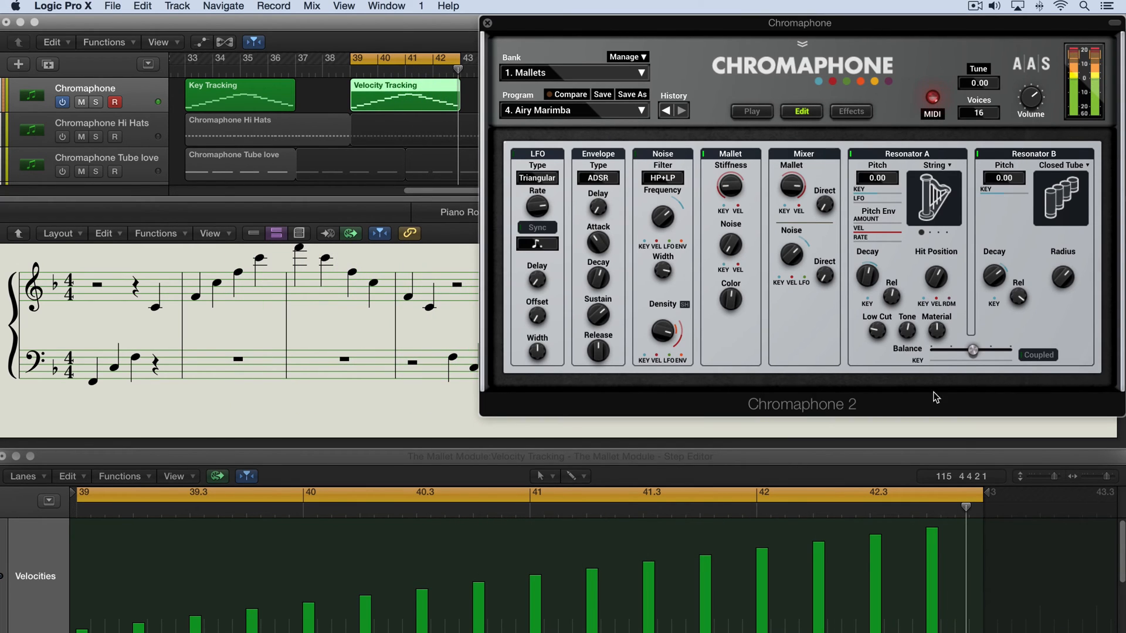
{"action": "left_click_drag", "start_coordinate": [731, 185], "coordinate": [730, 172]}
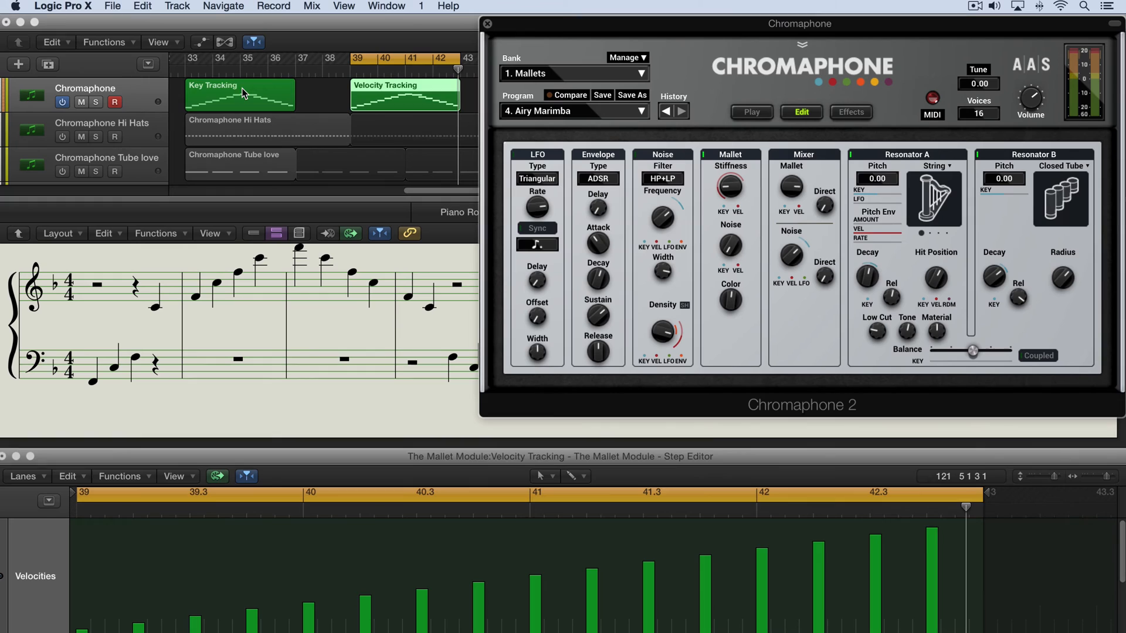
Select the Key Tracking region again to replay it for the Noise level check.
{"action": "left_click", "coordinate": [239, 95]}
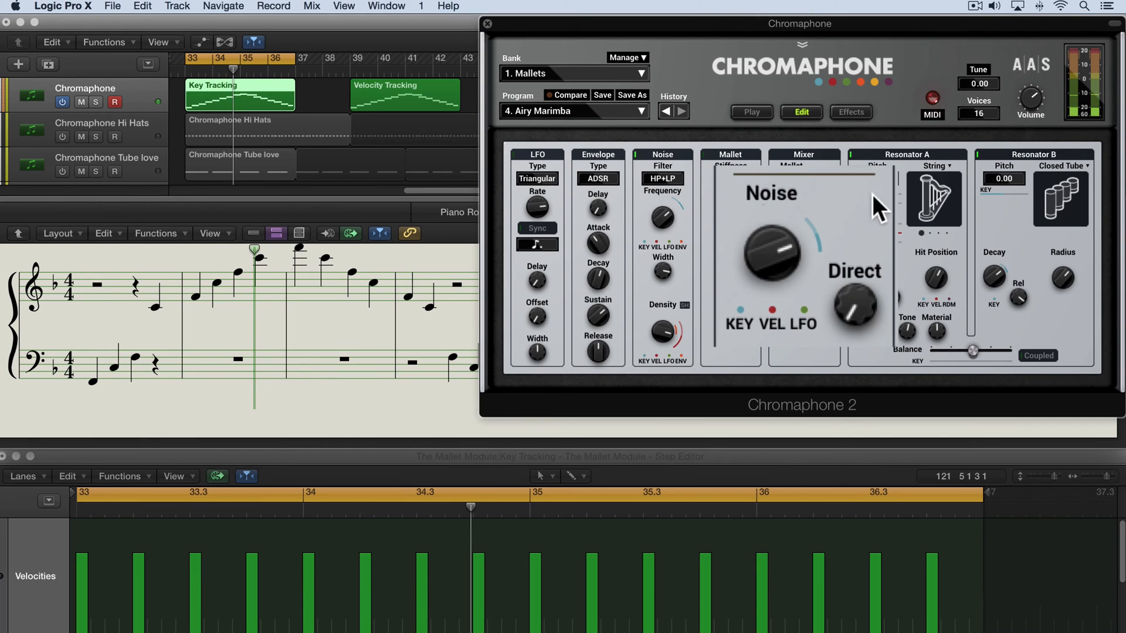
{"action": "mouse_move", "coordinate": [740, 338]}
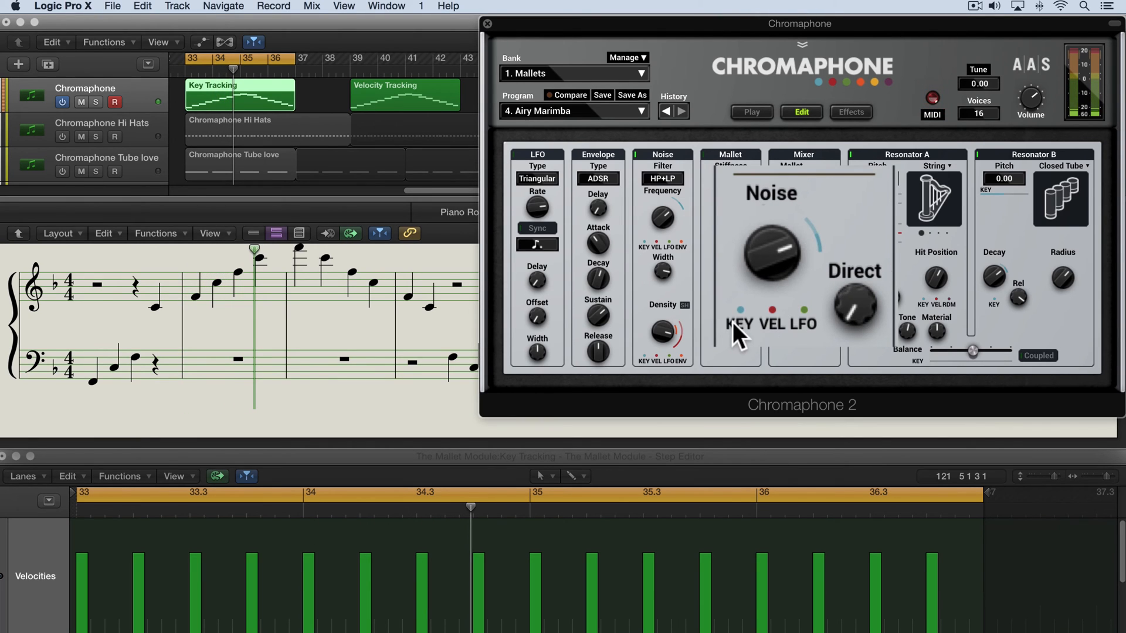
{"action": "mouse_move", "coordinate": [758, 280]}
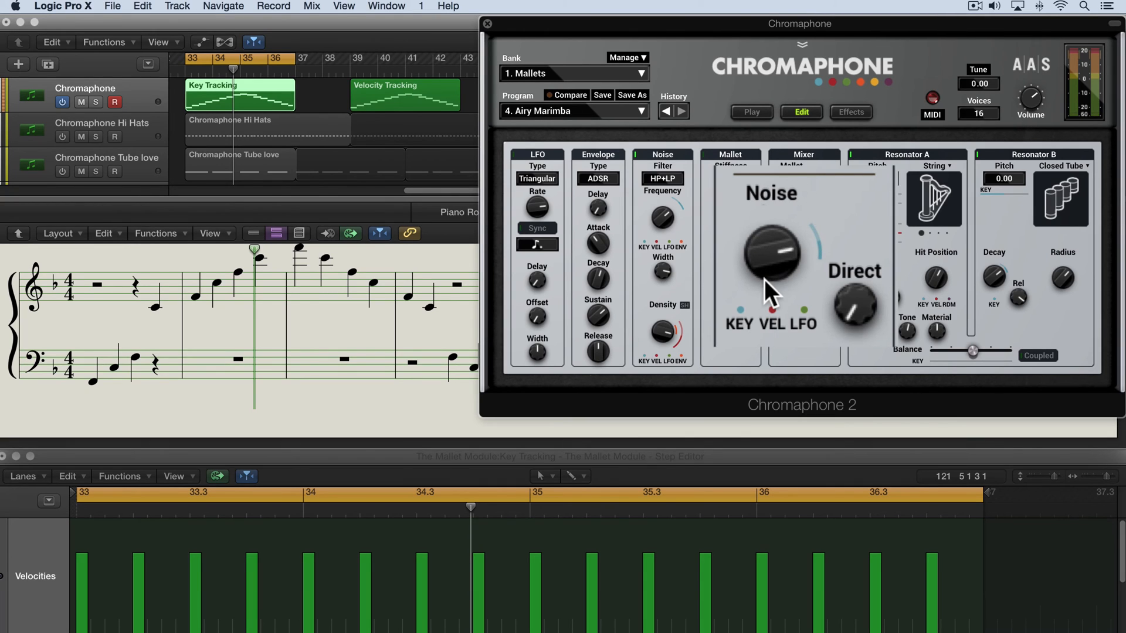
{"action": "mouse_move", "coordinate": [812, 327]}
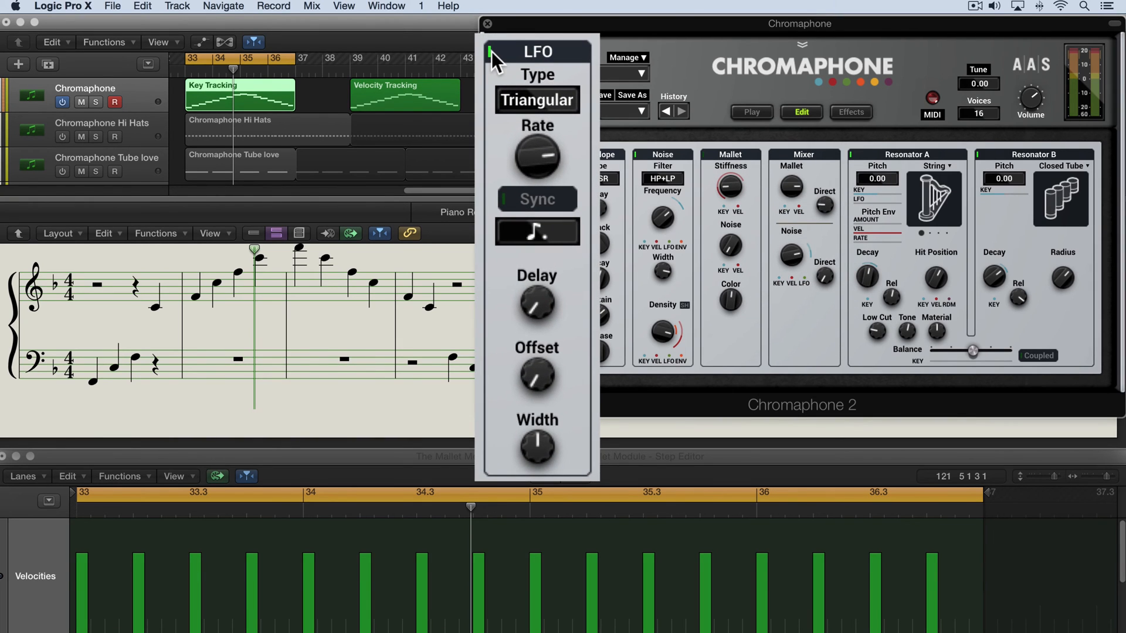
{"action": "mouse_move", "coordinate": [548, 111]}
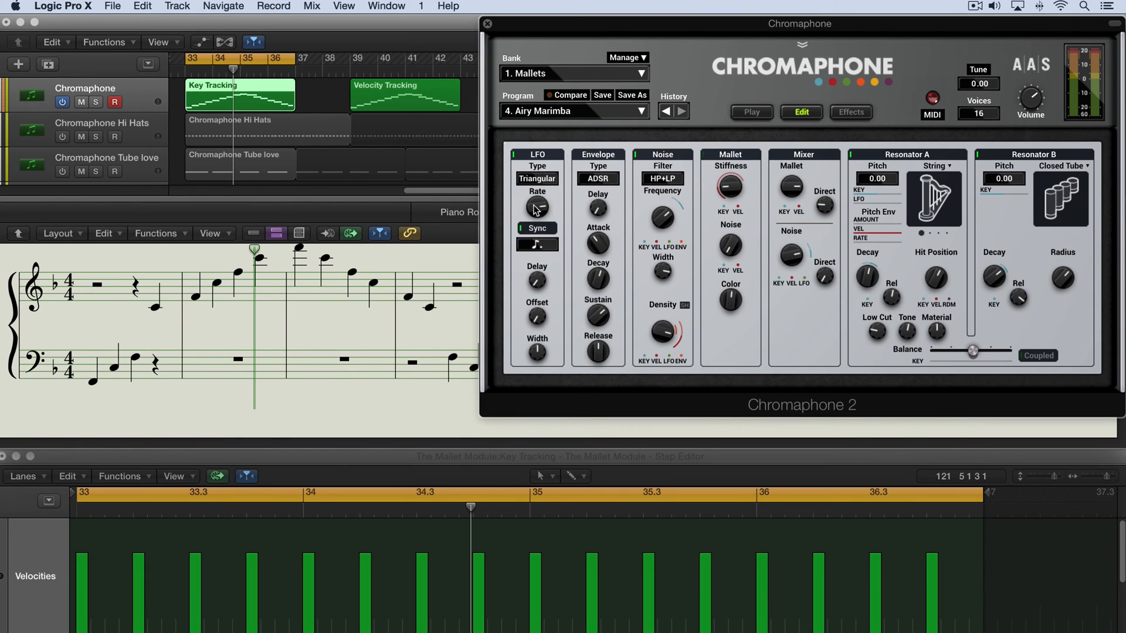
{"action": "mouse_move", "coordinate": [535, 253]}
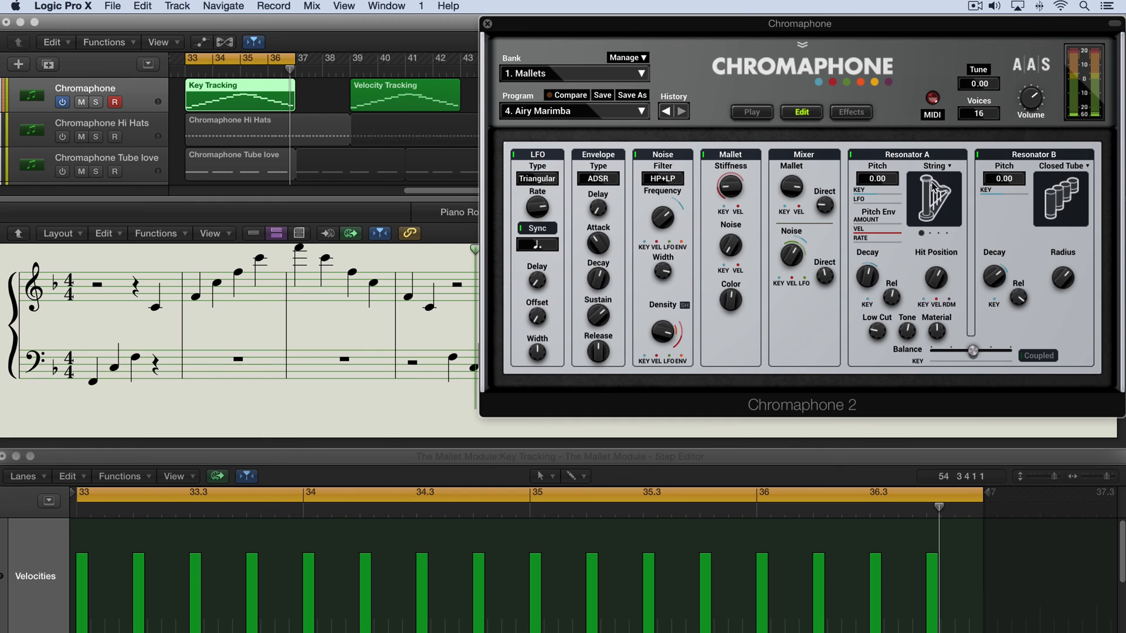
{"action": "mouse_move", "coordinate": [790, 283]}
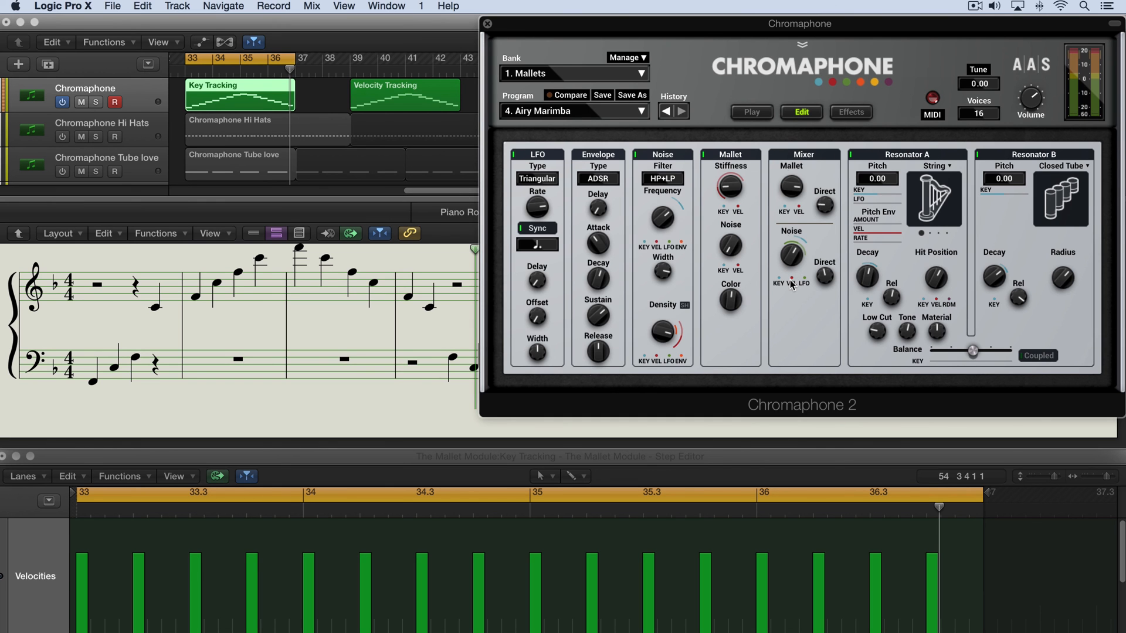